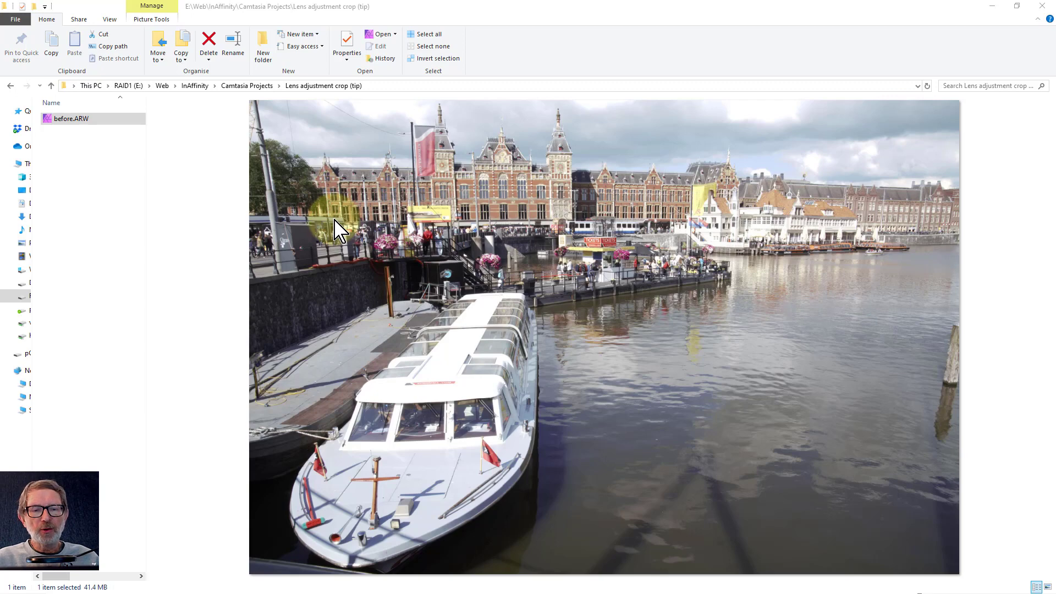
mouse_move(638, 231)
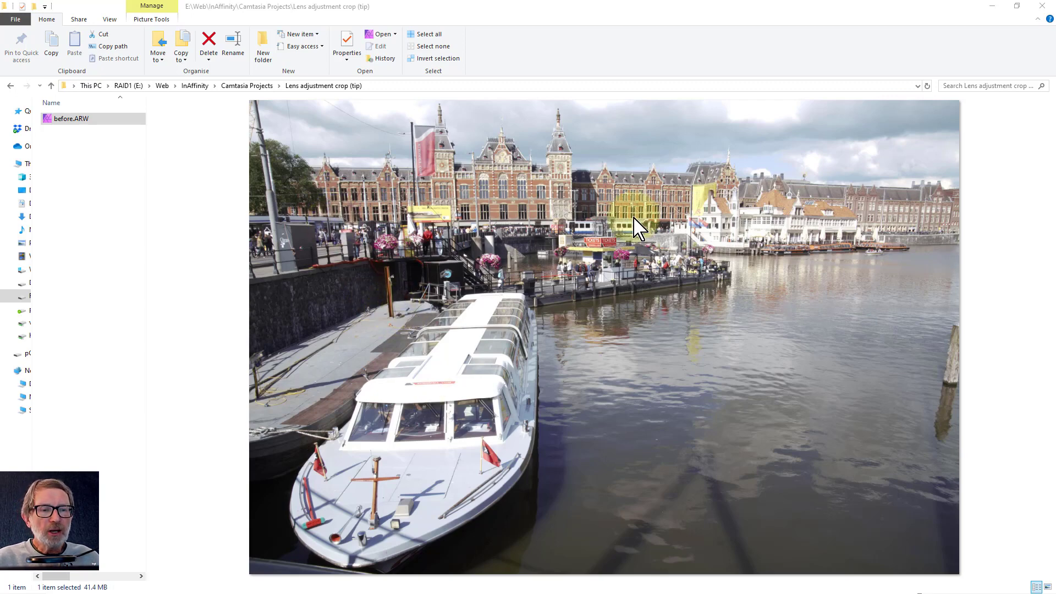
mouse_move(628, 294)
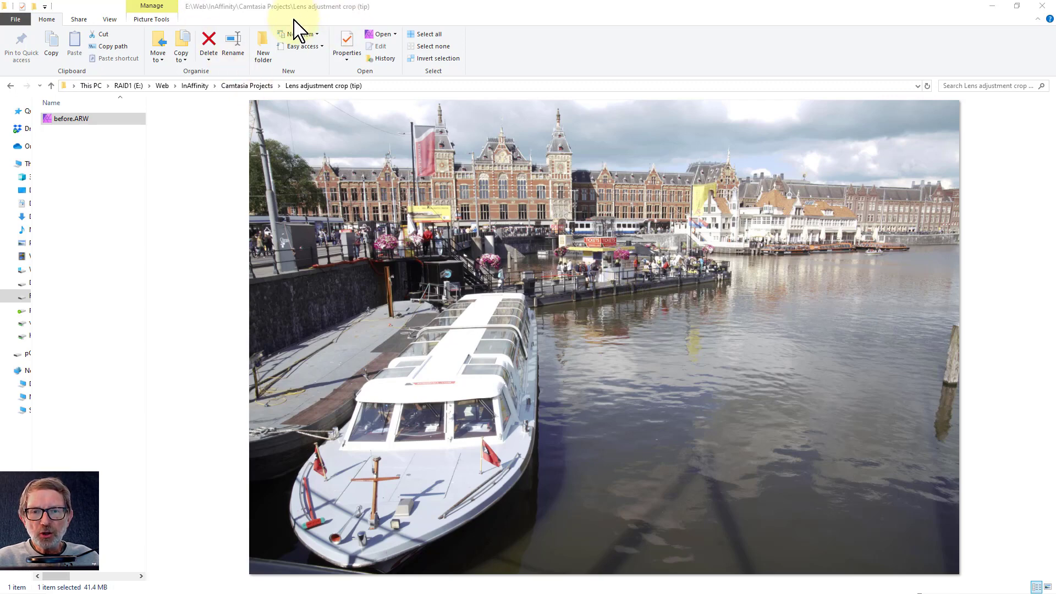
mouse_move(645, 313)
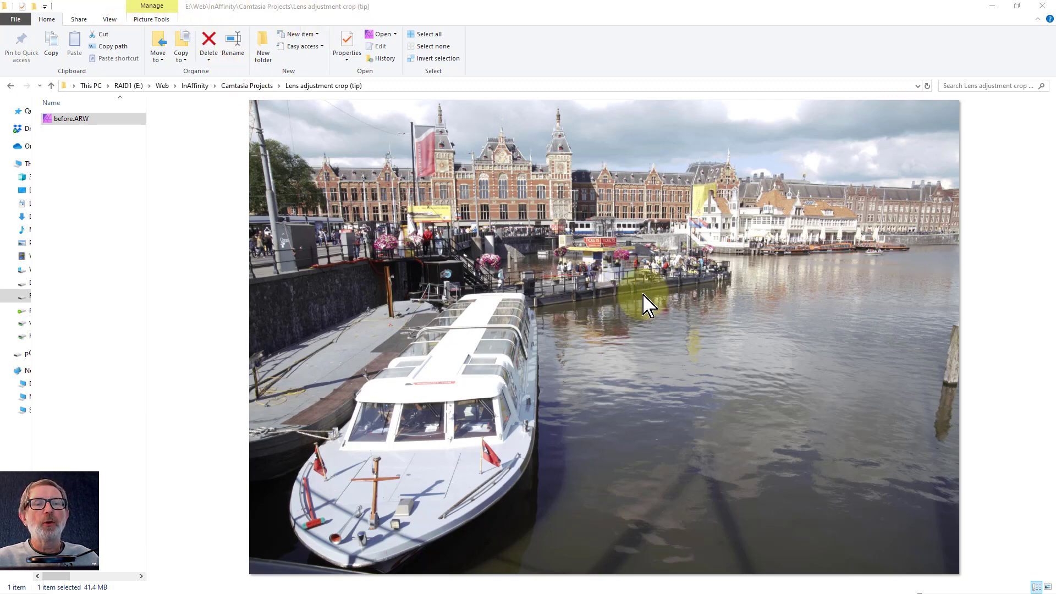
mouse_move(443, 122)
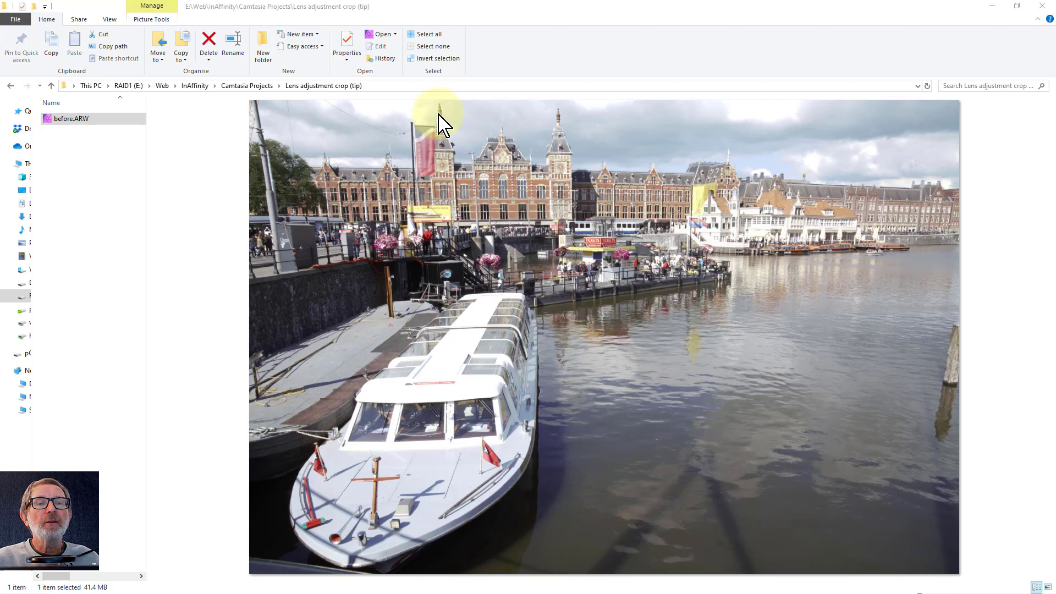
mouse_move(568, 125)
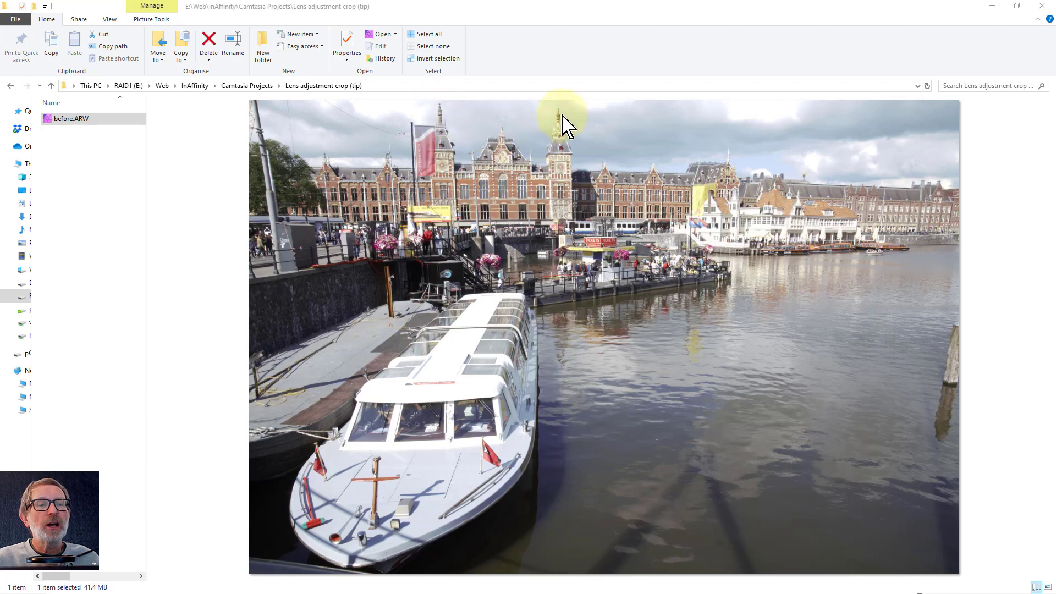
mouse_move(360, 582)
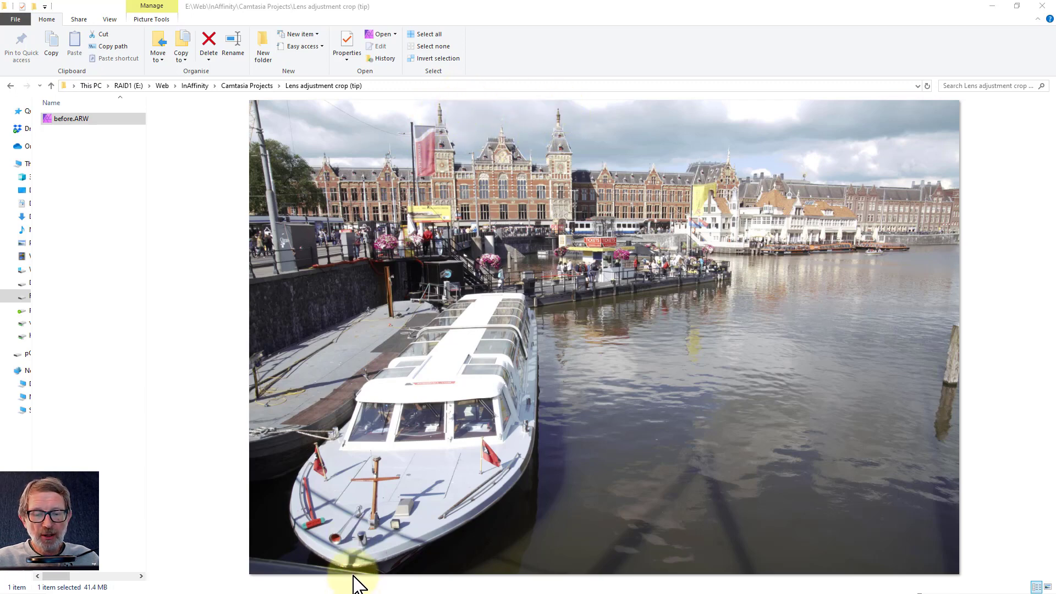
mouse_move(376, 577)
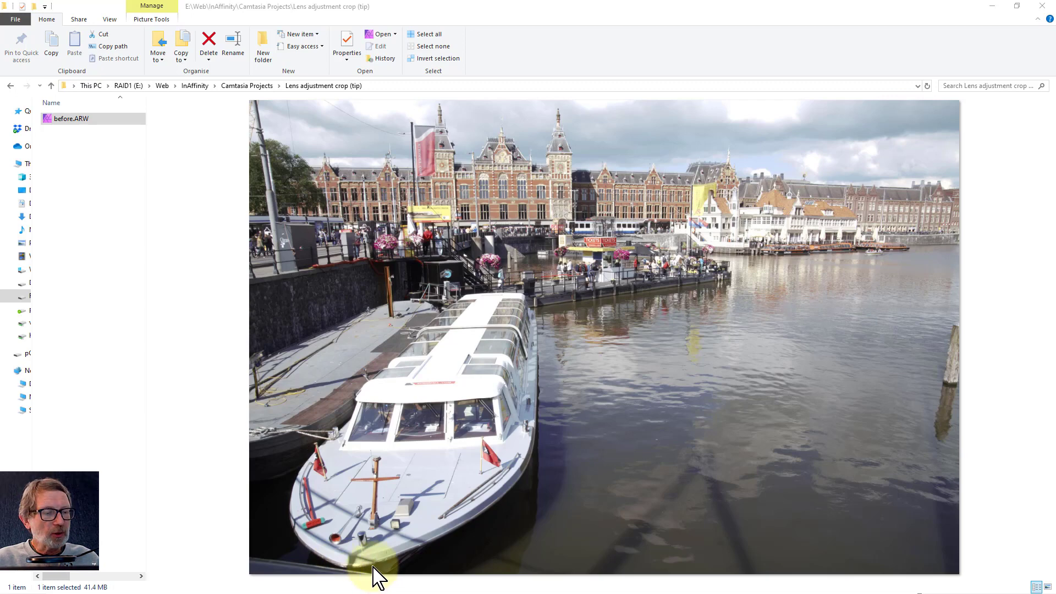
mouse_move(491, 238)
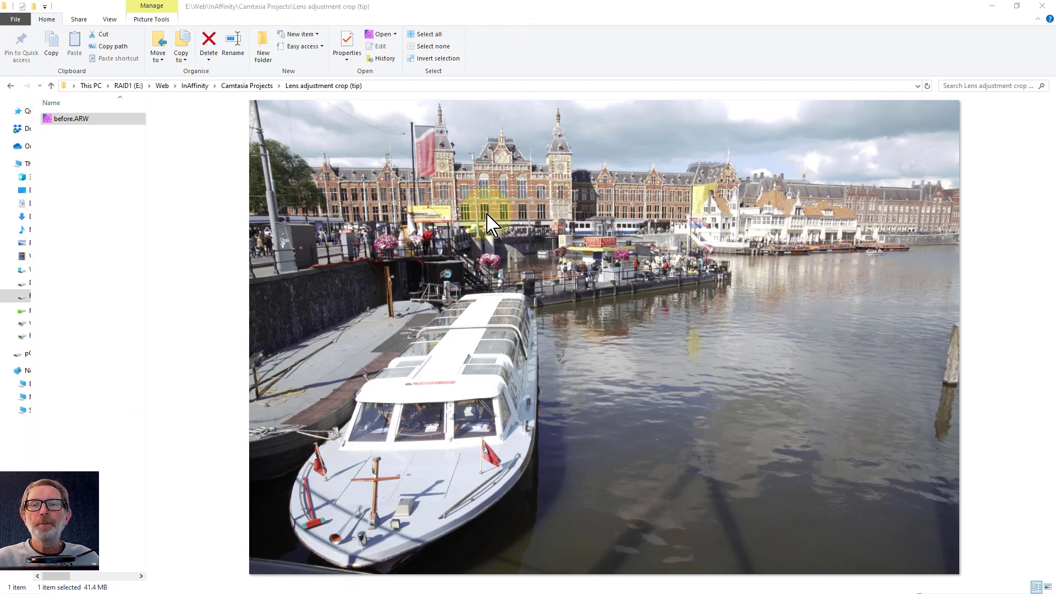
Step: Open before.ARW in the Develop persona with the FE 24-70mm lens correction applied
right_click(492, 237)
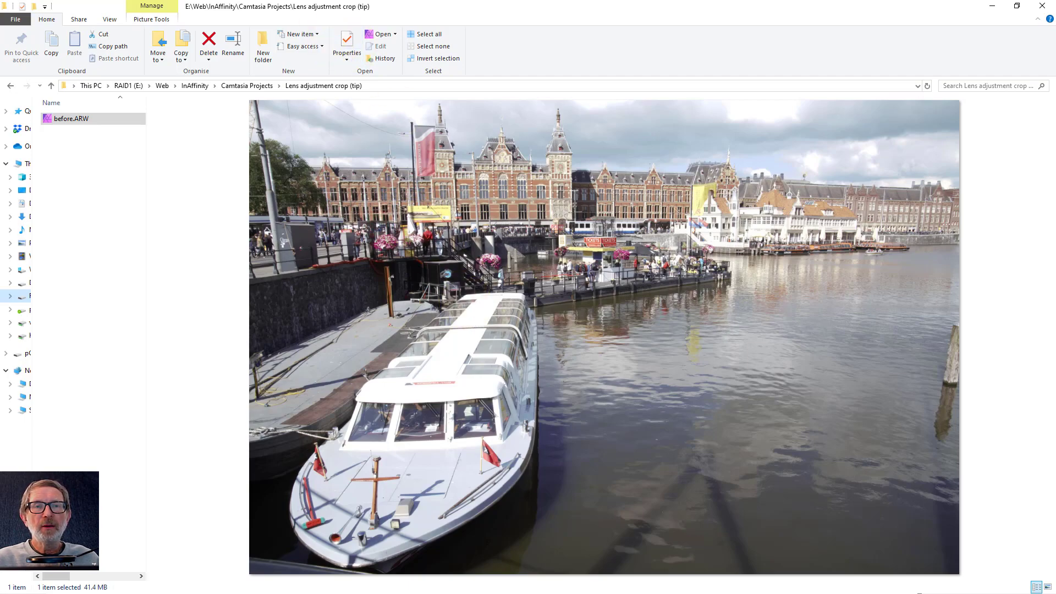
double_click(70, 119)
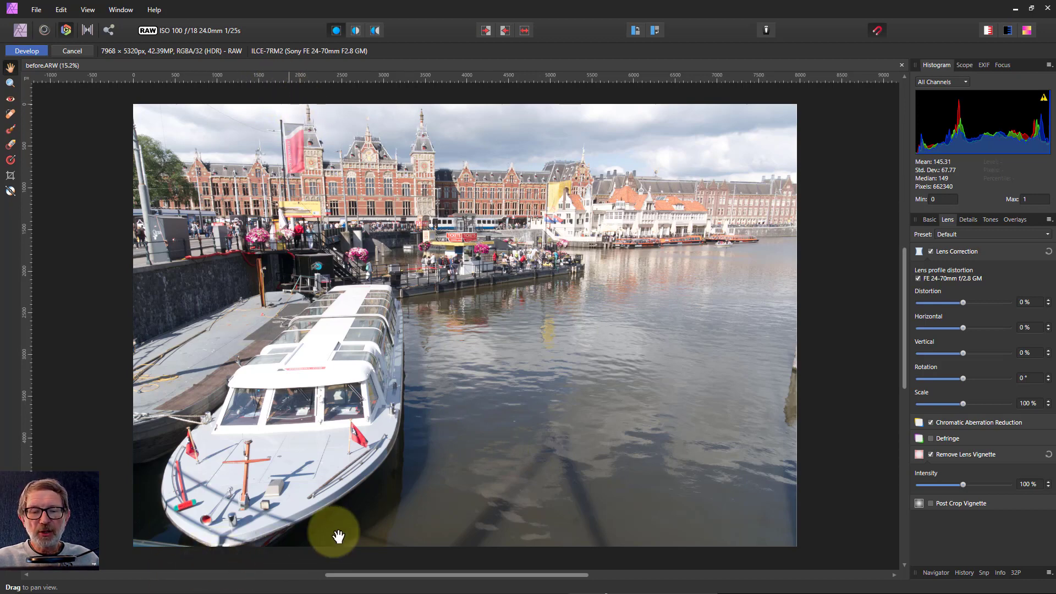
mouse_move(620, 427)
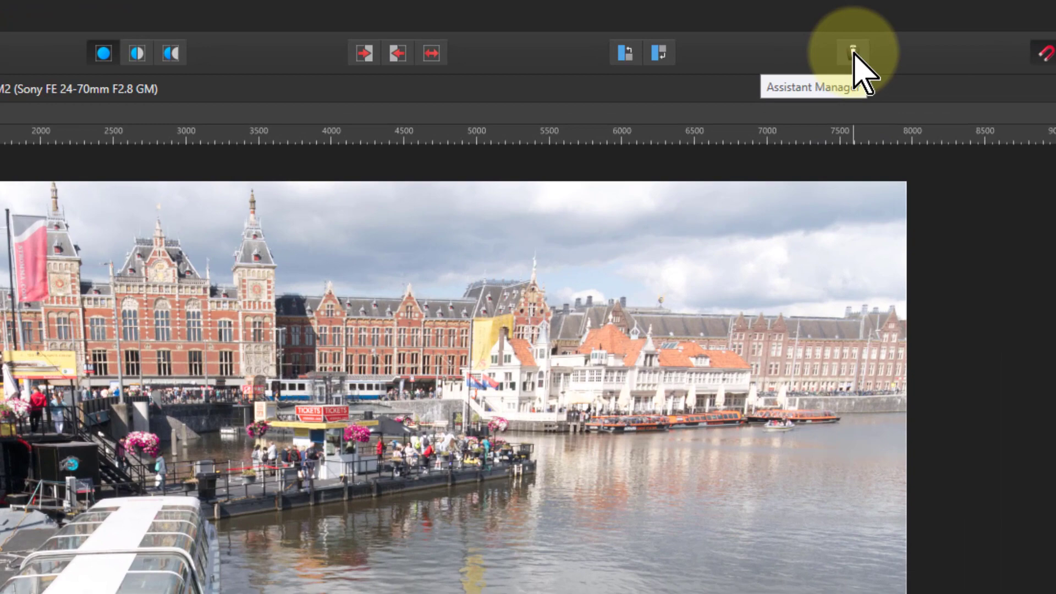
left_click(853, 50)
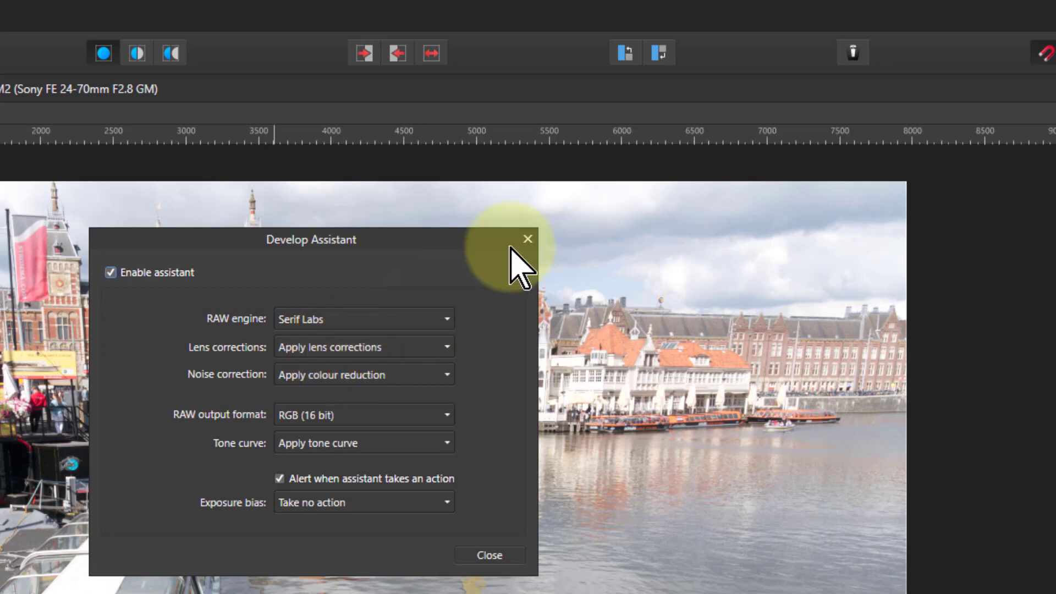
left_click(527, 238)
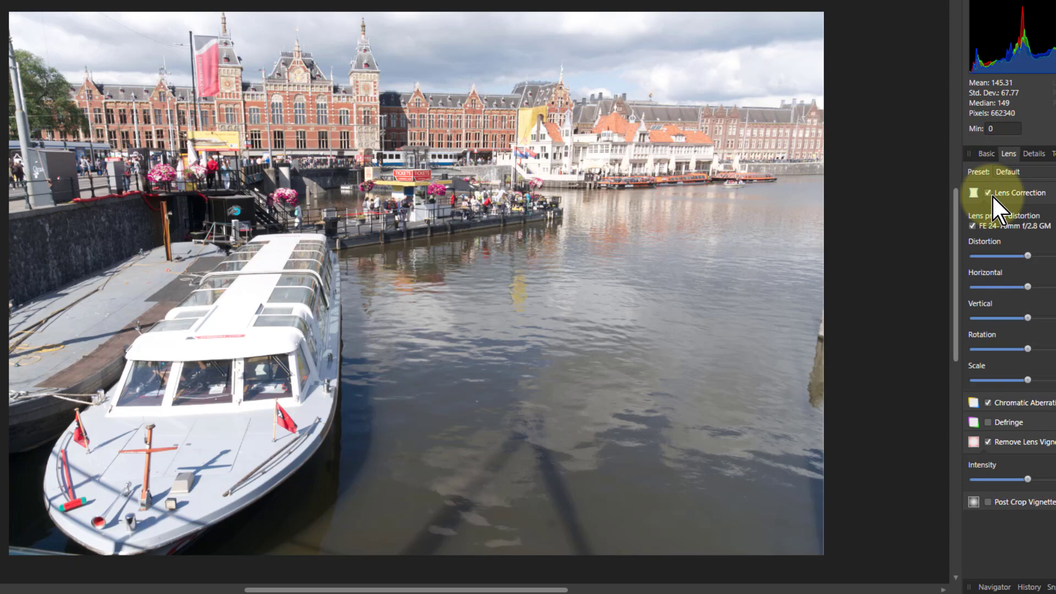
Step: Toggle lens correction off and on repeatedly to compare, leaving it enabled
left_click(985, 193)
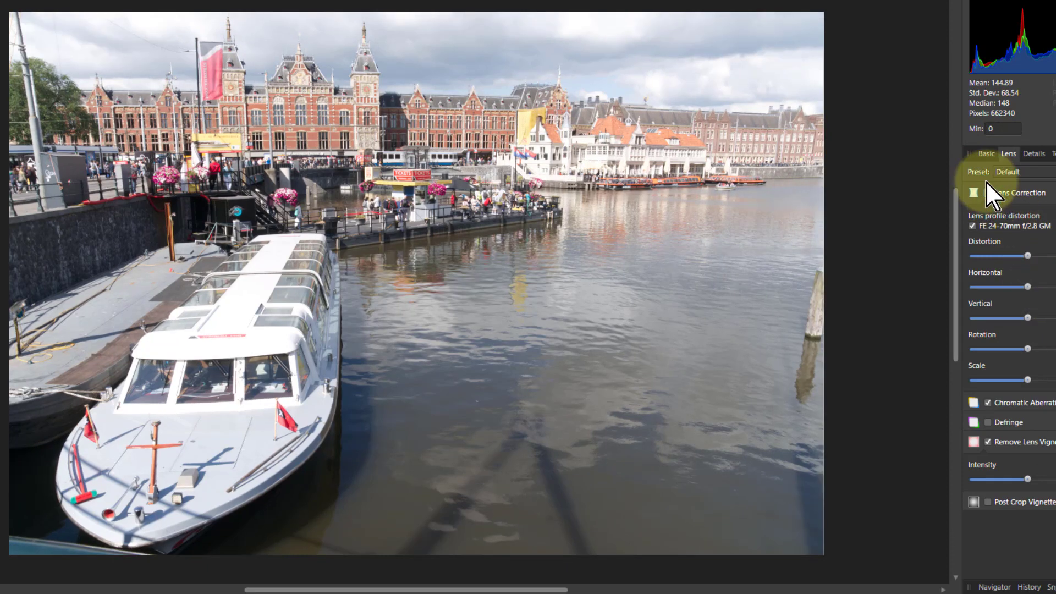
left_click(985, 193)
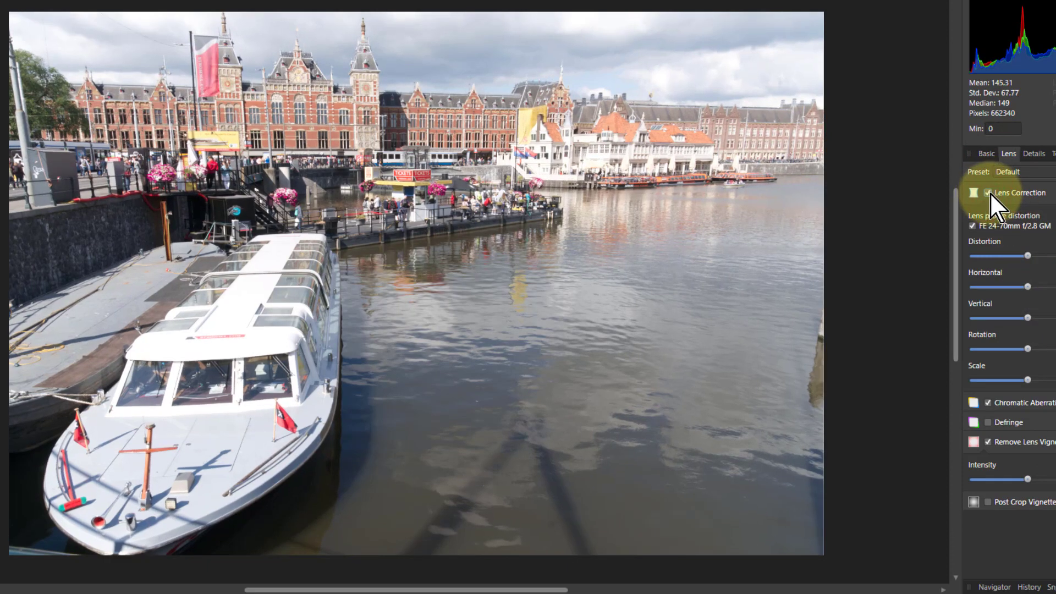
left_click(983, 192)
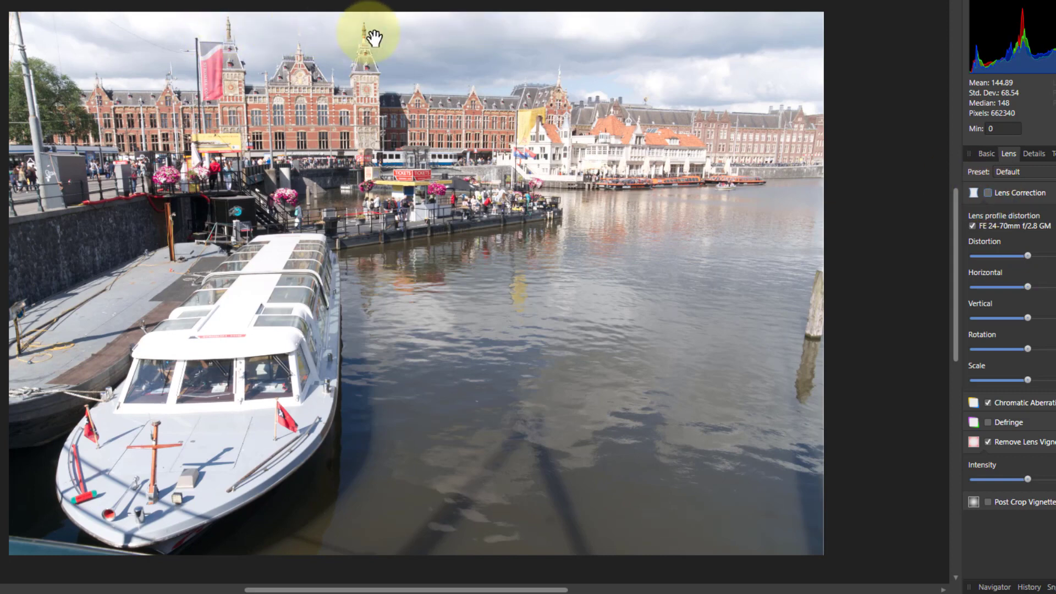
mouse_move(918, 271)
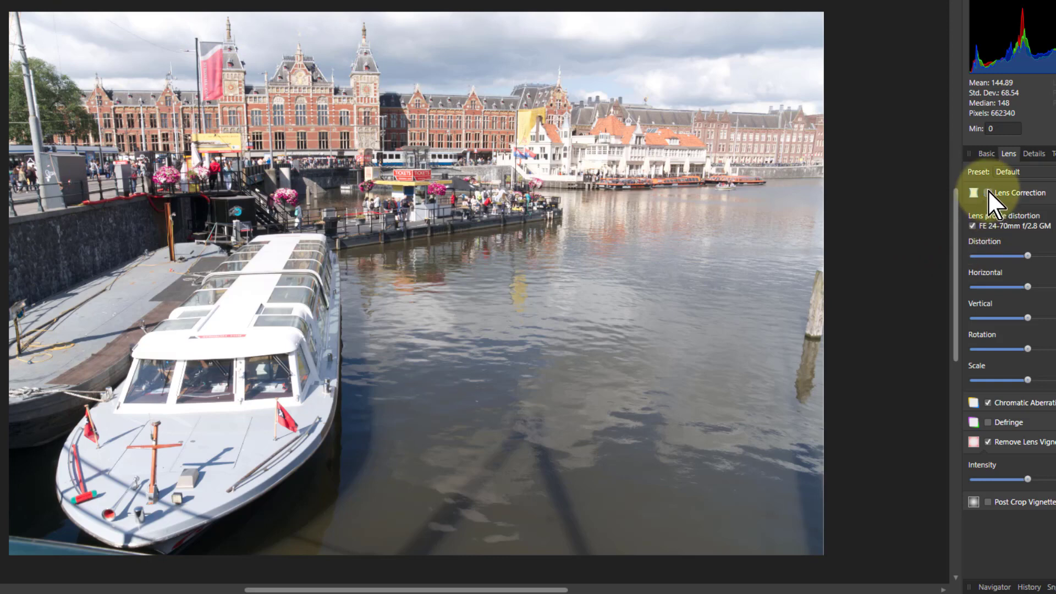
left_click(987, 193)
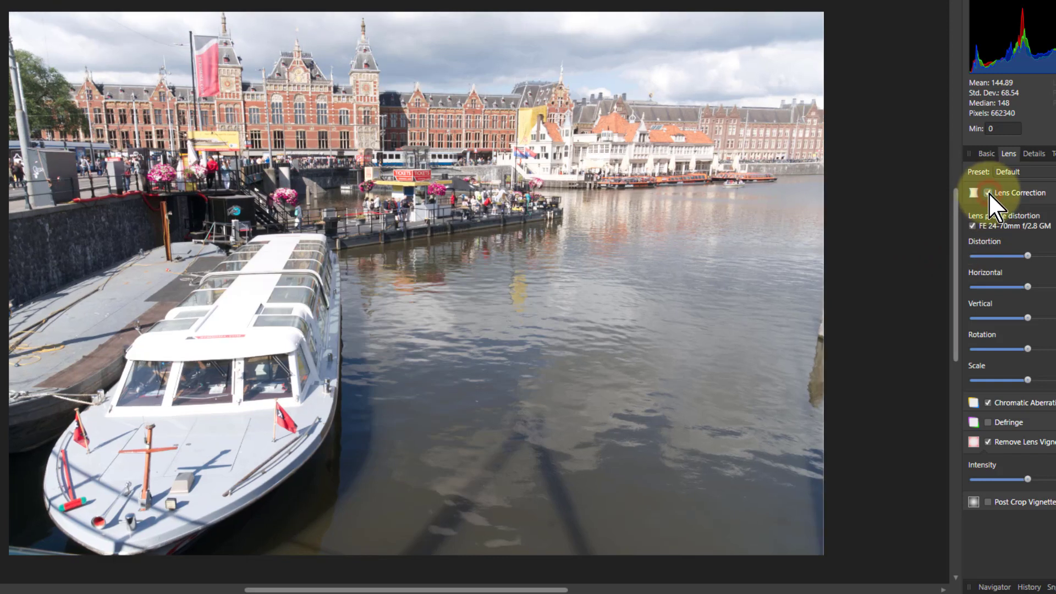
left_click(986, 192)
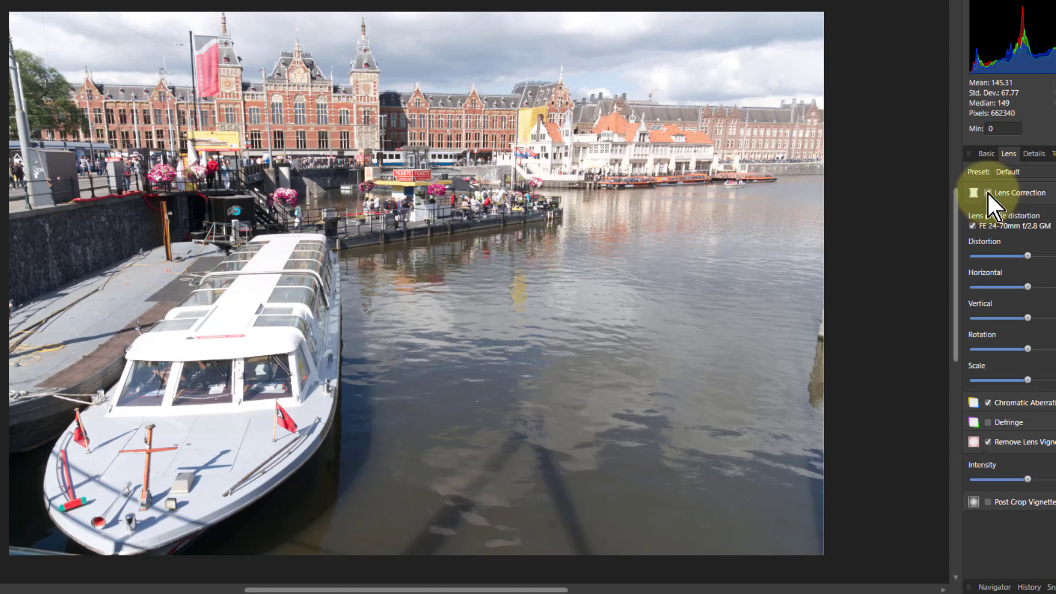
left_click(987, 192)
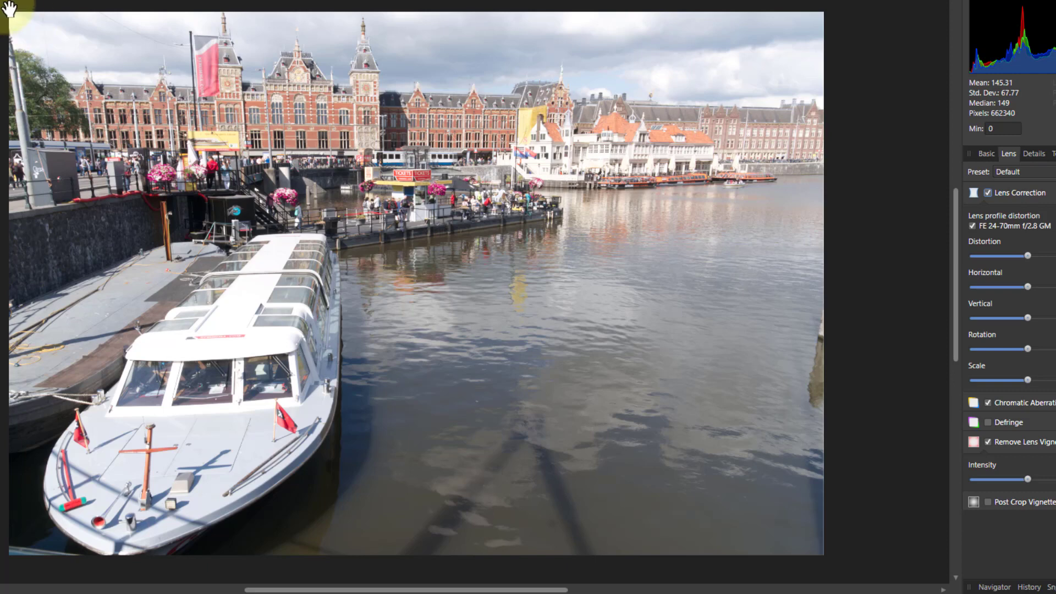
mouse_move(333, 35)
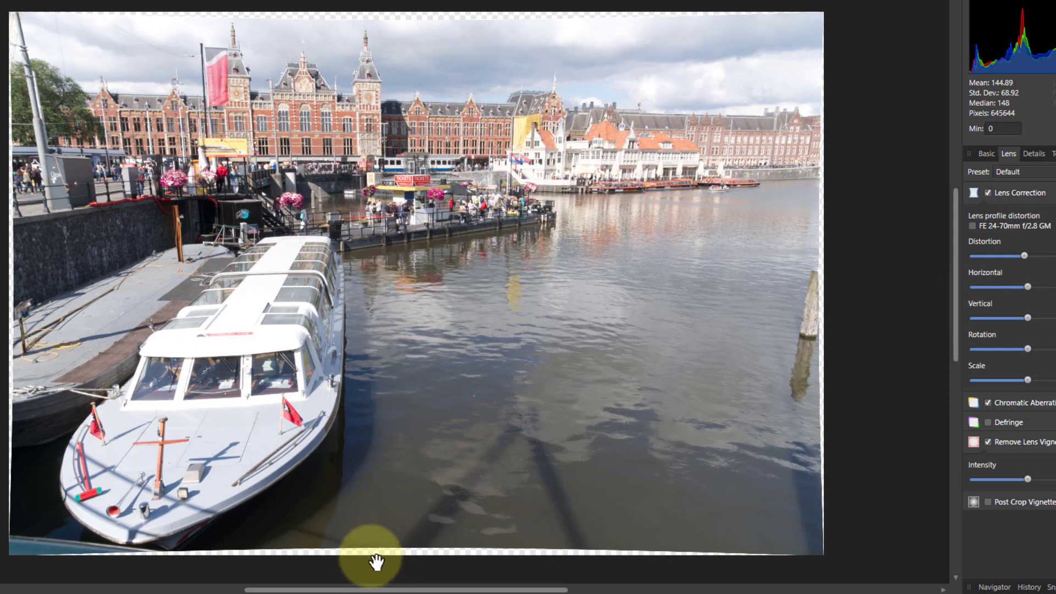
mouse_move(410, 40)
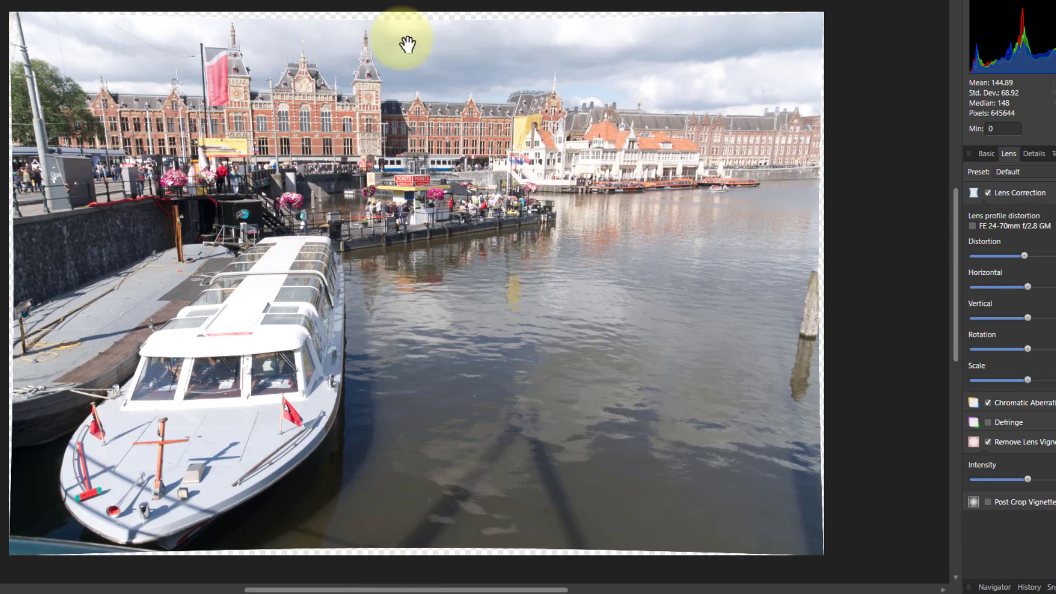
mouse_move(691, 259)
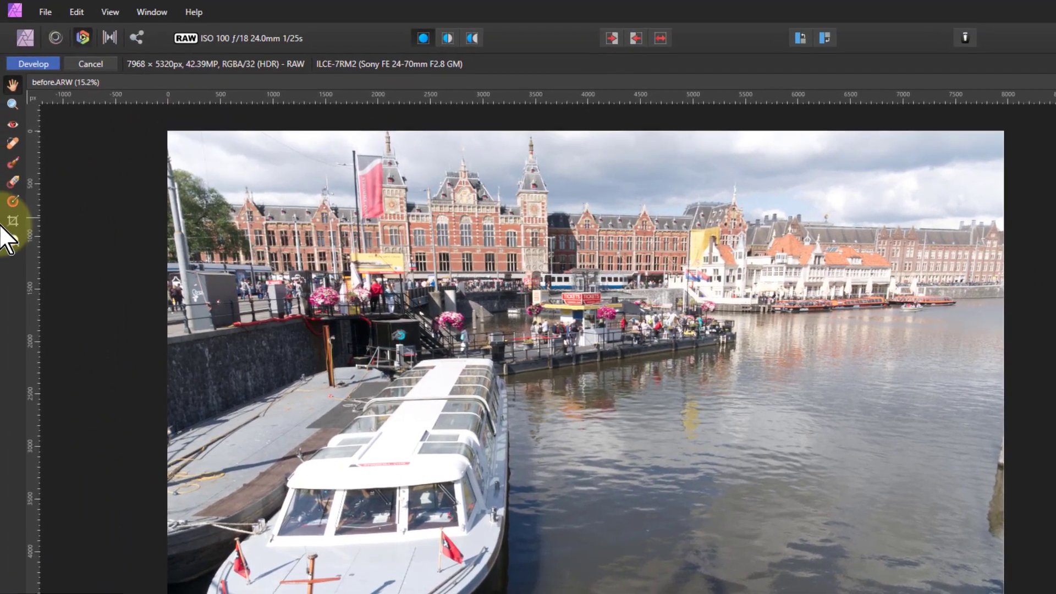
Step: Crop outward past the photo's top-left corner, enlarging the canvas to 8186 × 5505 px
left_click(12, 219)
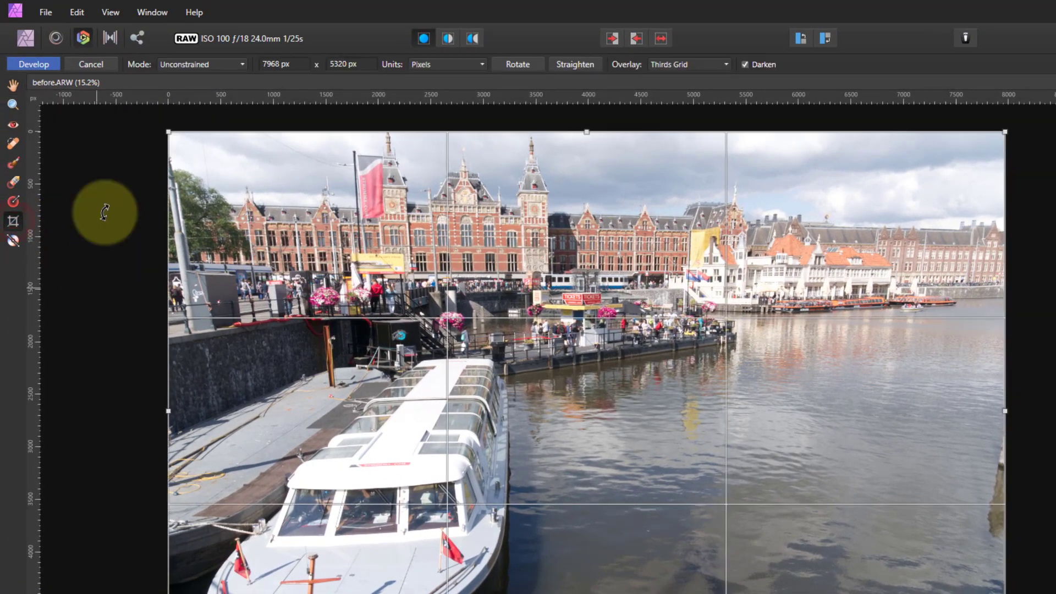
left_click_drag(168, 132, 162, 129)
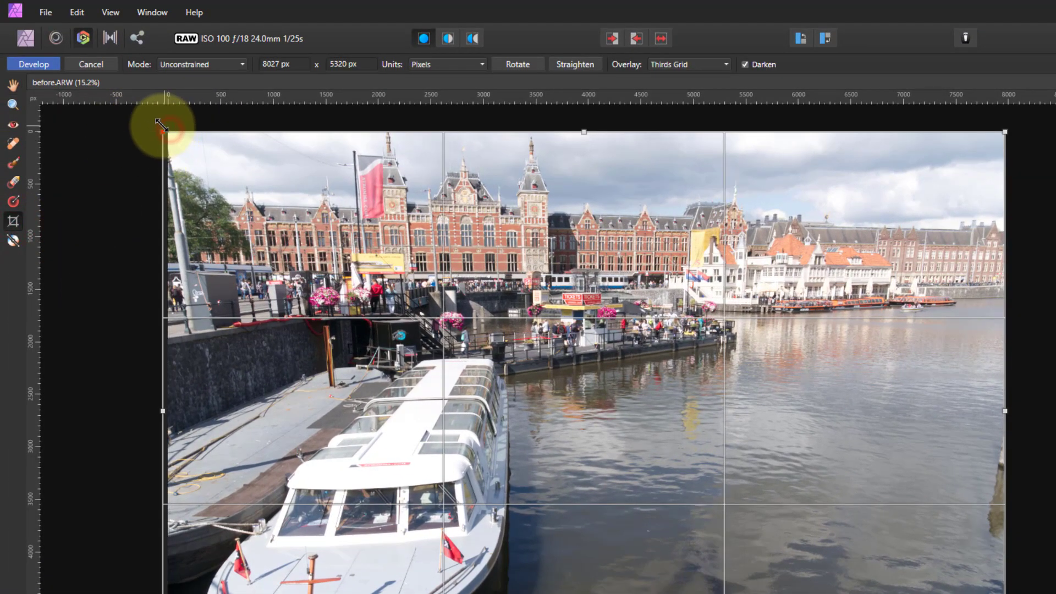
left_click_drag(161, 131, 156, 123)
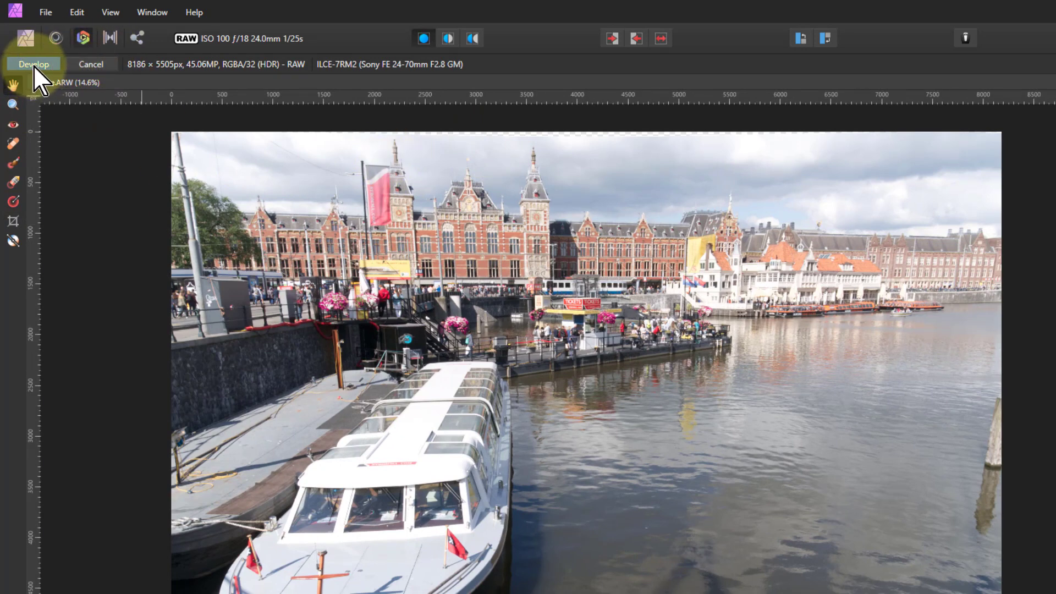
Step: Develop the RAW photo into a modified 8186 × 5505 px, 16-bit sRGB pixel image
left_click(31, 65)
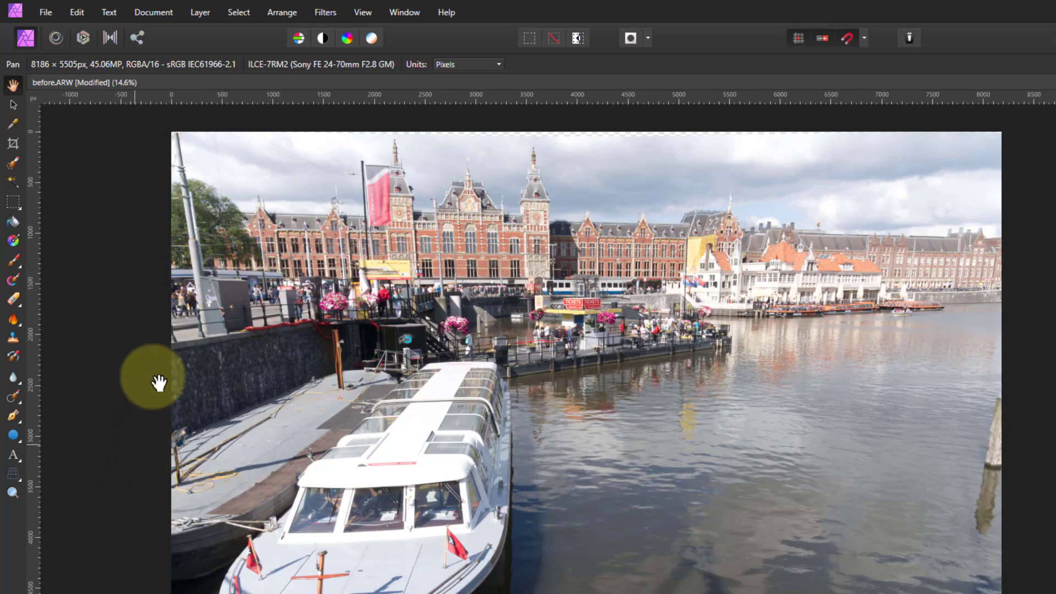
mouse_move(533, 165)
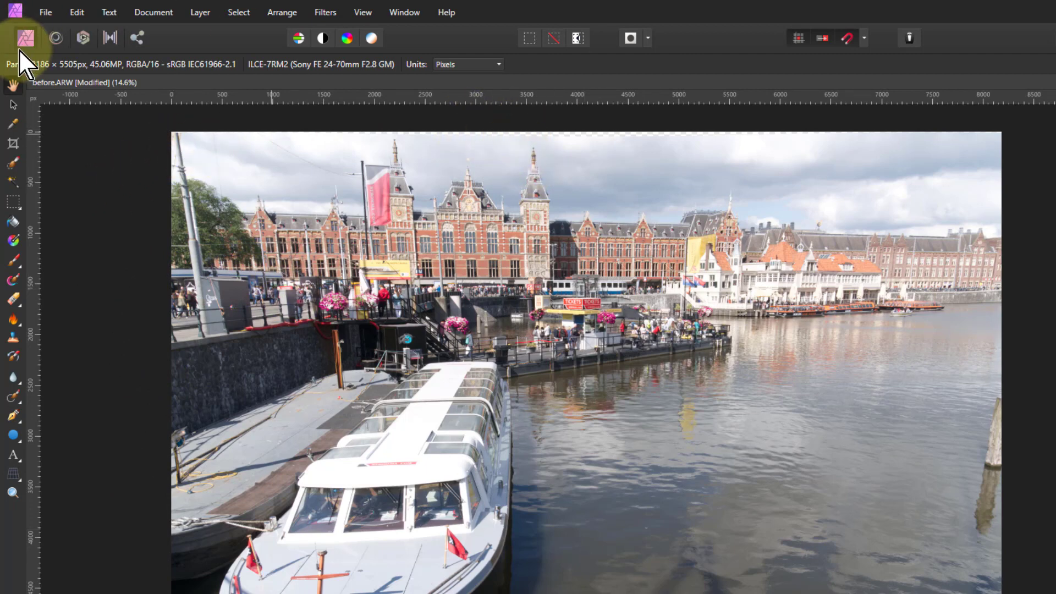
Step: Select the photo's partially transparent areas through the Select menu's Alpha Range commands
left_click(239, 12)
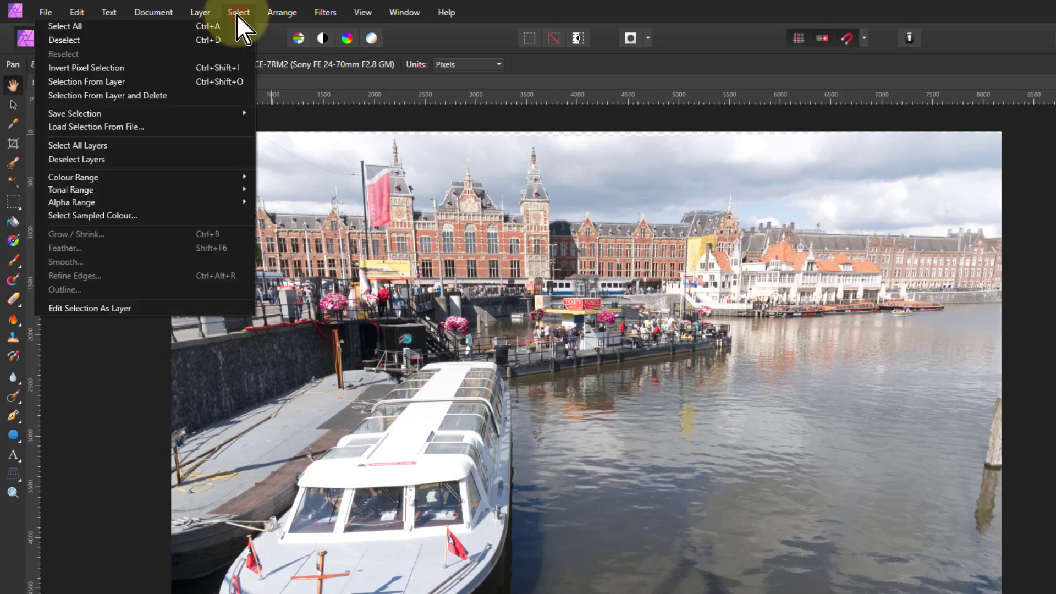
mouse_move(71, 202)
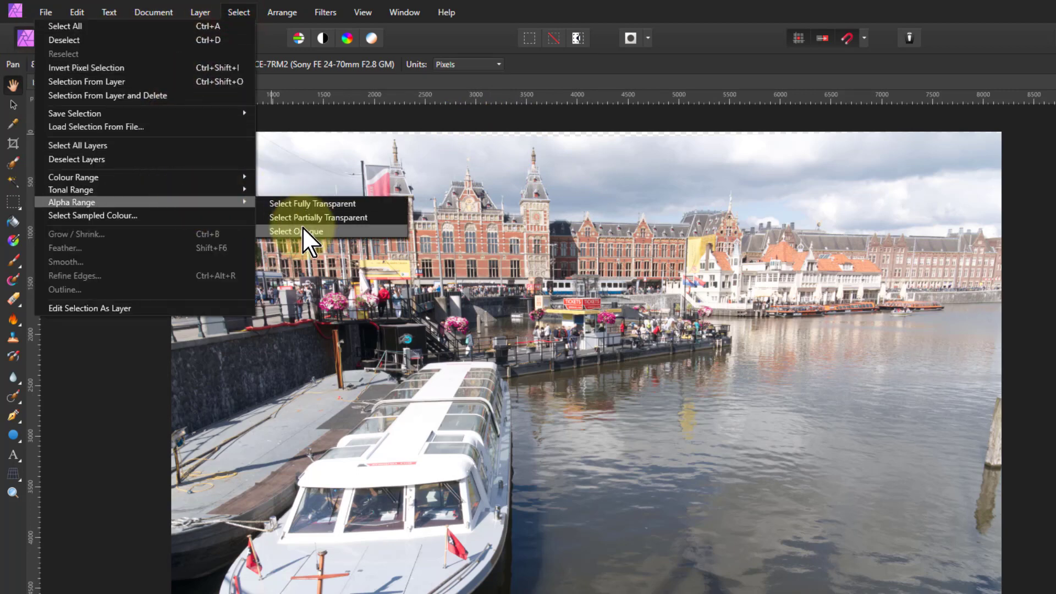
left_click(296, 231)
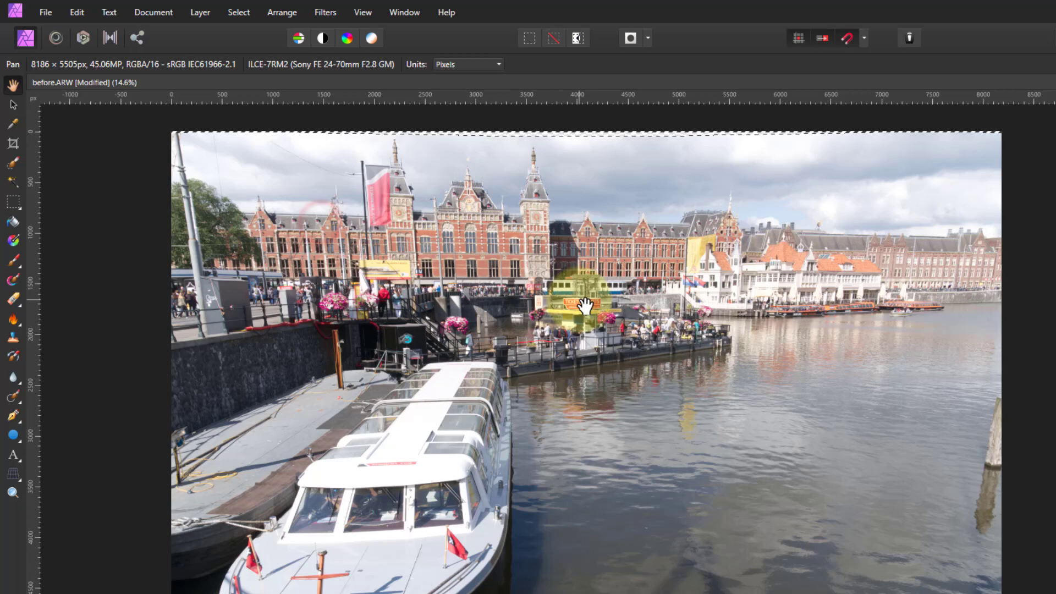
mouse_move(77, 12)
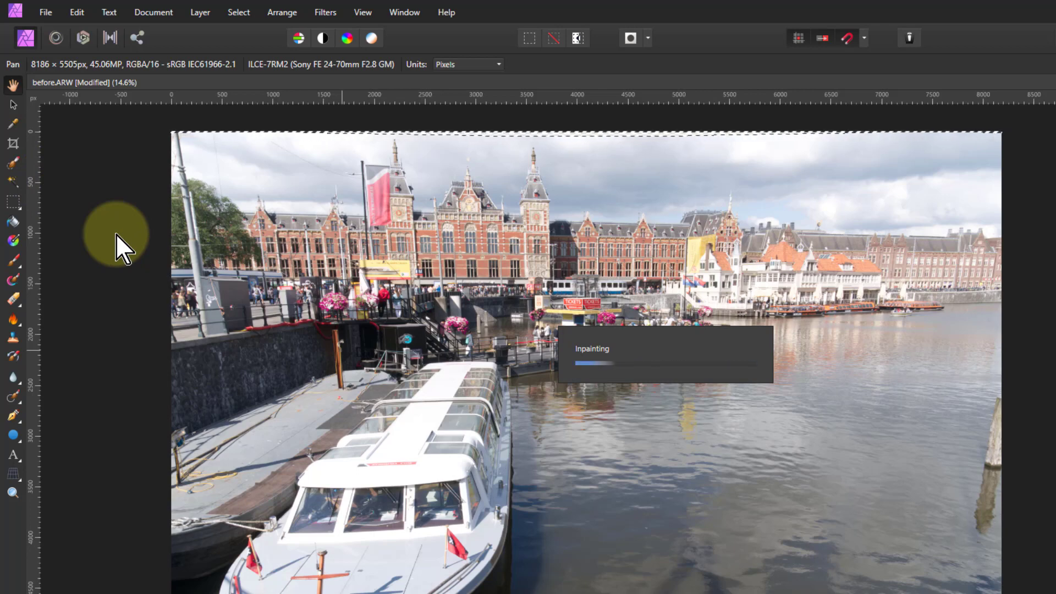
mouse_move(117, 115)
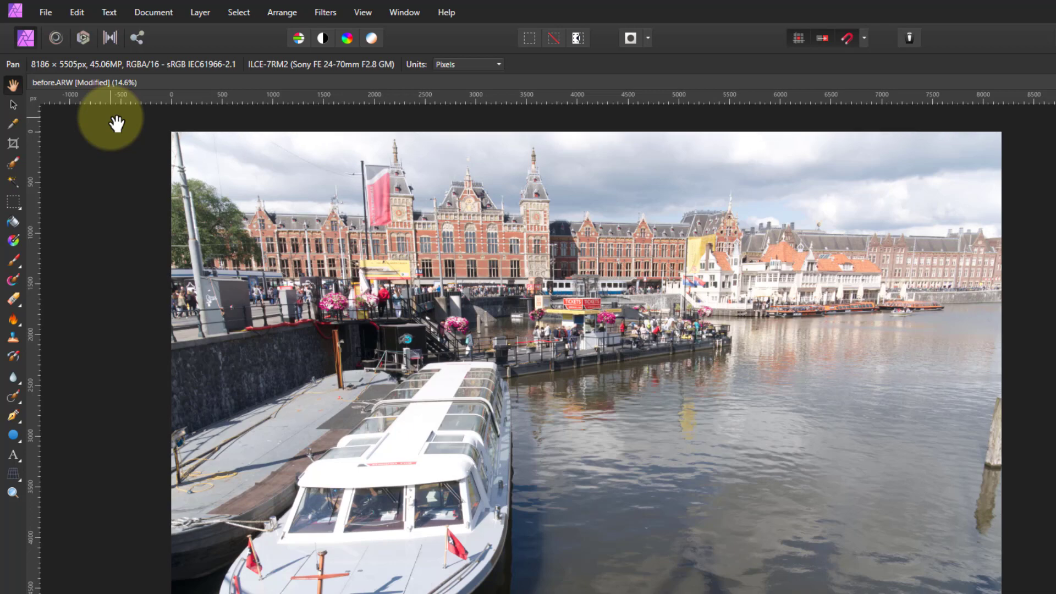
mouse_move(426, 165)
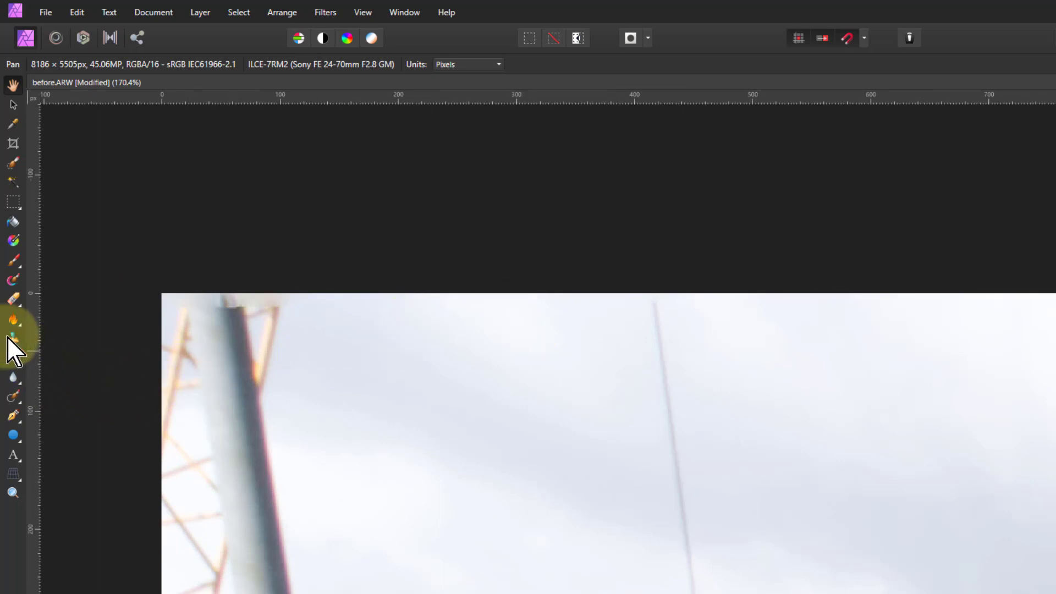
Step: Clone-brush detail over the white boat's windscreen area to repair inpainting flaws
left_click(11, 336)
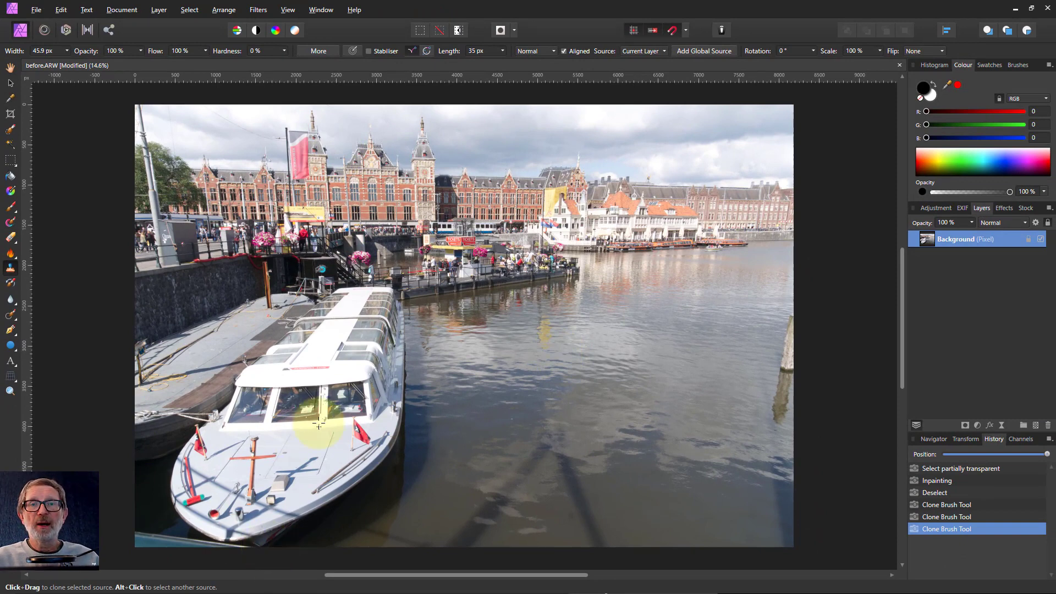
left_click_drag(320, 424, 323, 401)
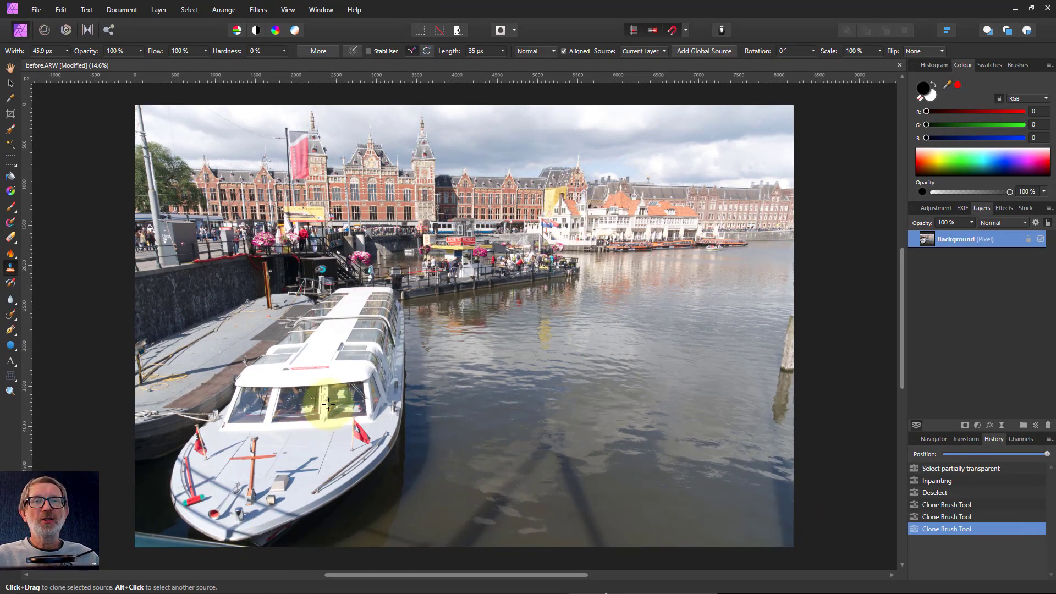